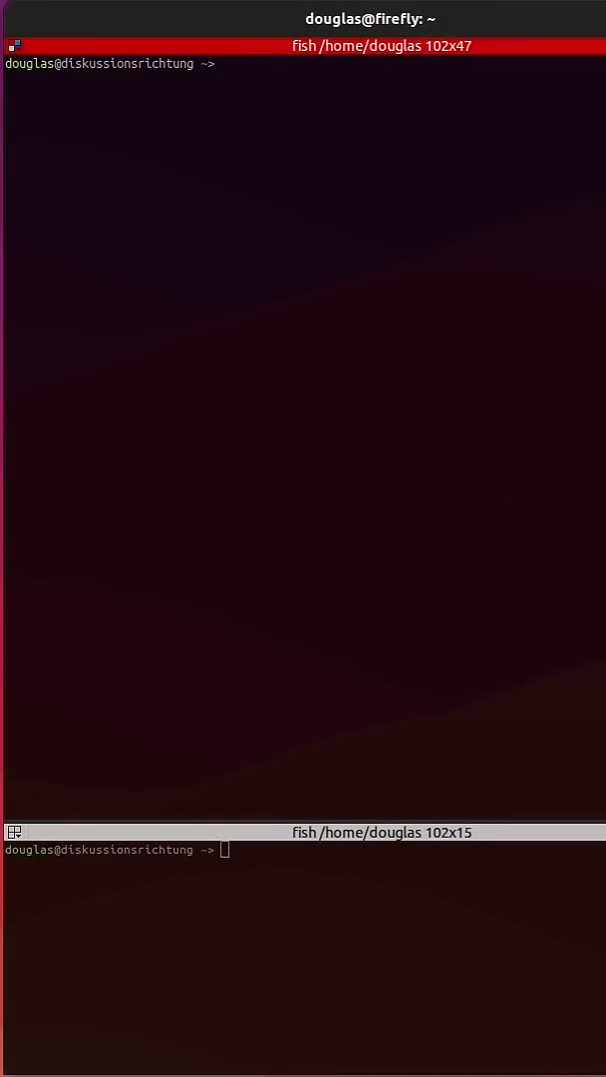
# - Run cacaclock in the upper pane to show the time as large text-art digits
pyautogui.write('cacaclock')
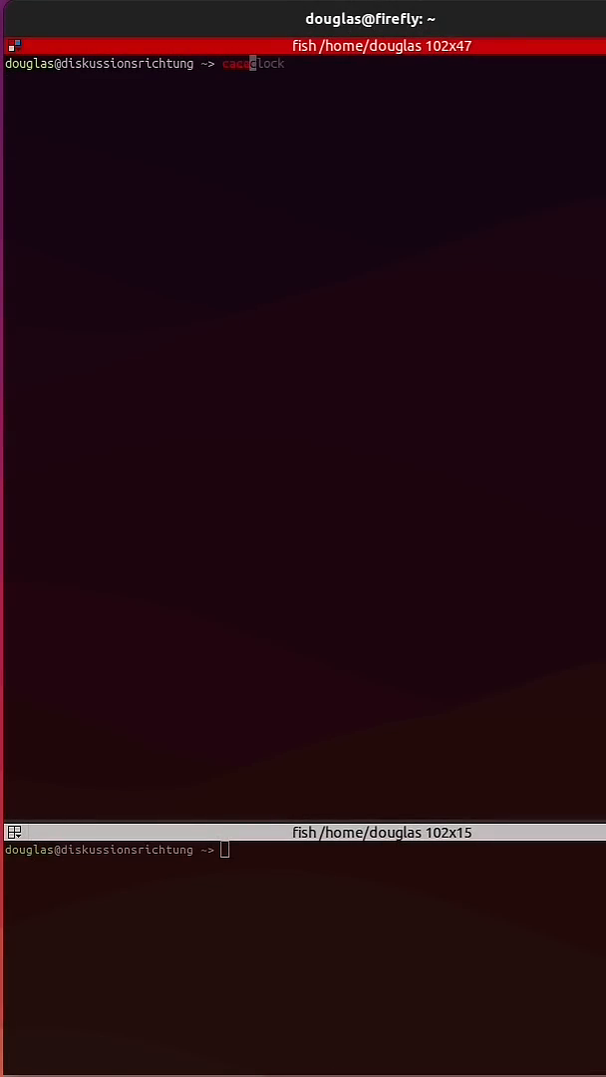
pyautogui.press('Tab')
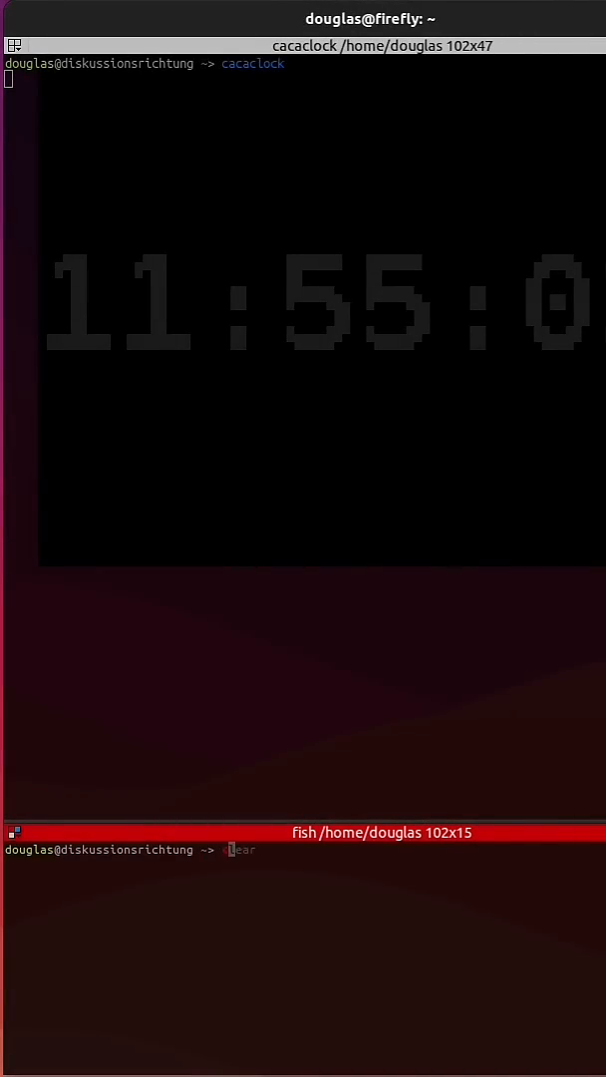
# - Enter the caca command in the lower pane, then start typing 'cac' for cacademo completion
pyautogui.write('cacaplay /home/douglas/demo.cast')
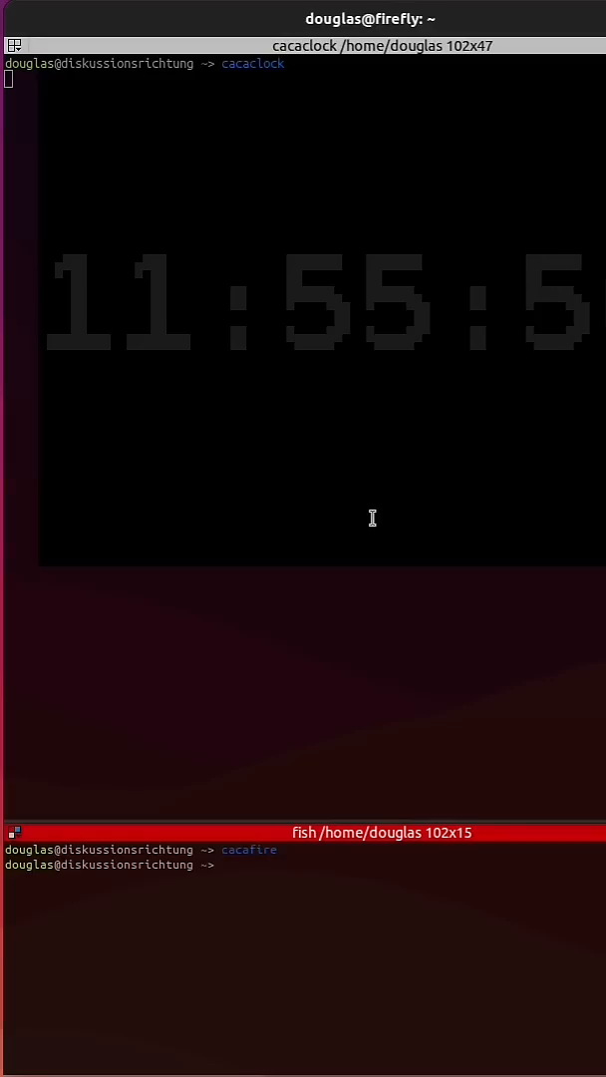
pyautogui.write('cacde')
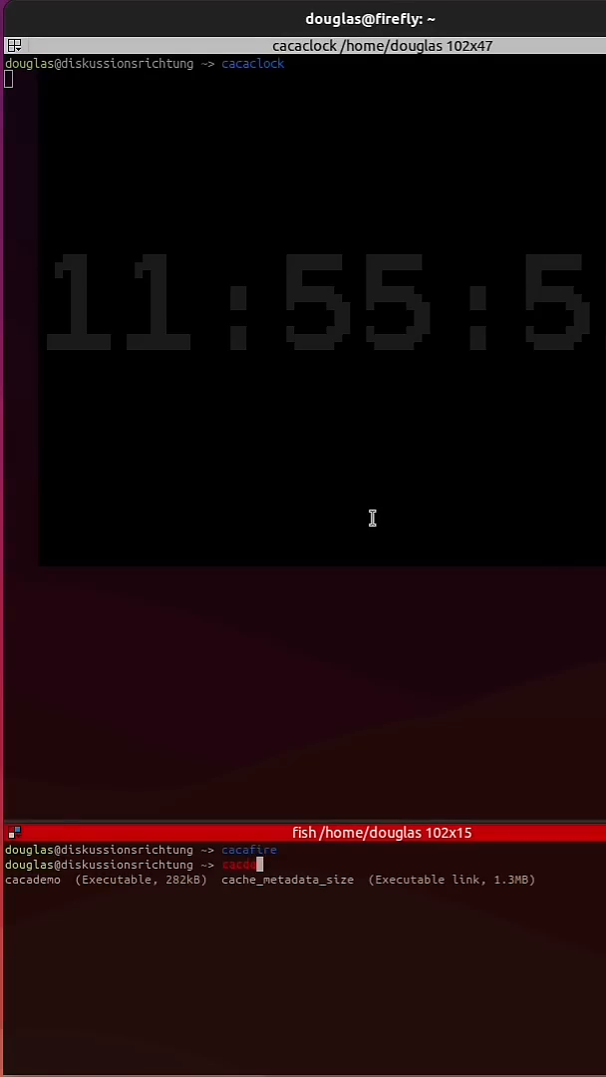